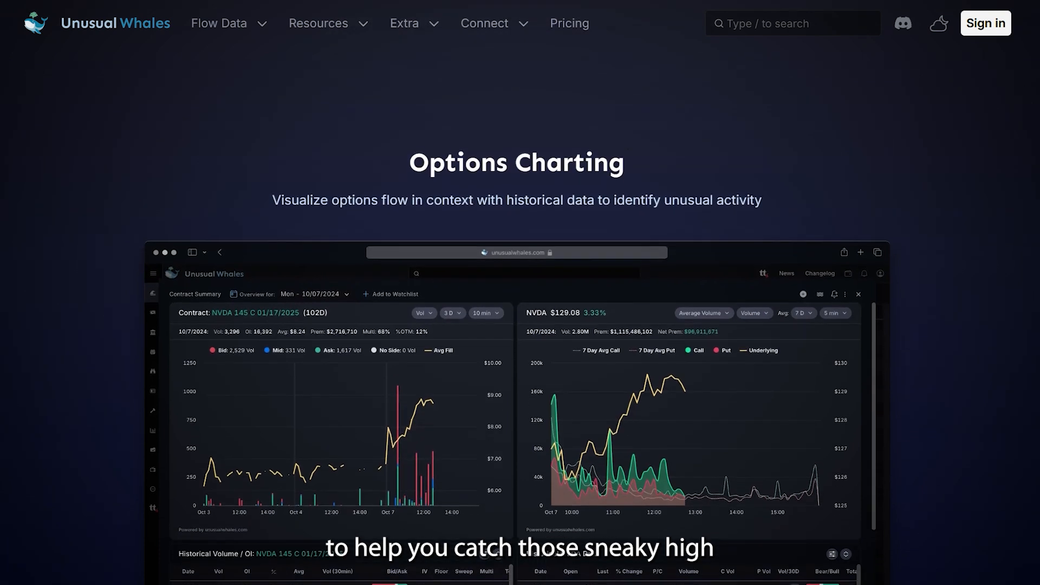
Scroll the landing page past Options Charting to the Real-Time Data and Ticker Explorer showcases
scroll(down, 3)
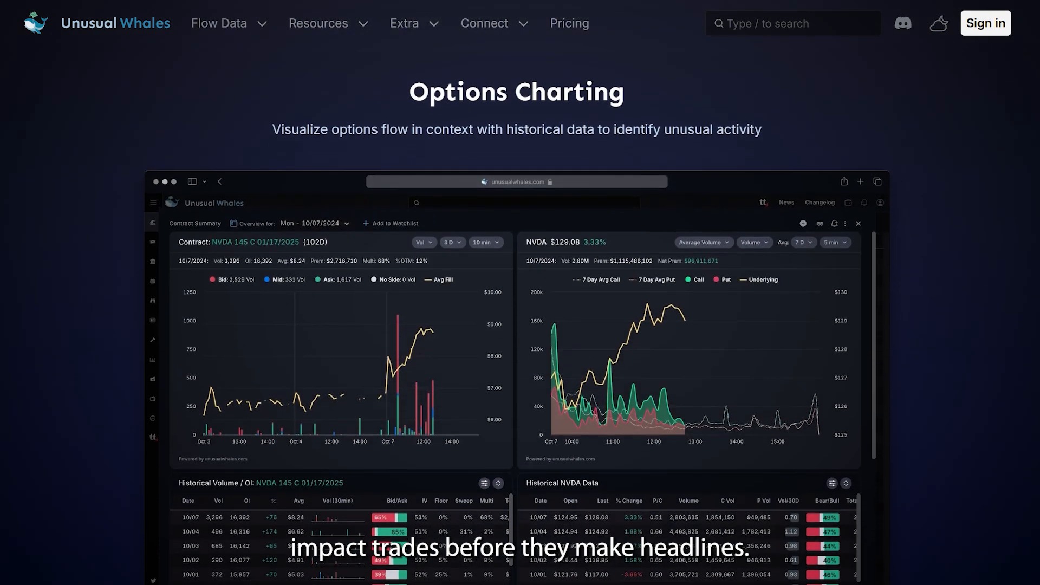
scroll(down, 3)
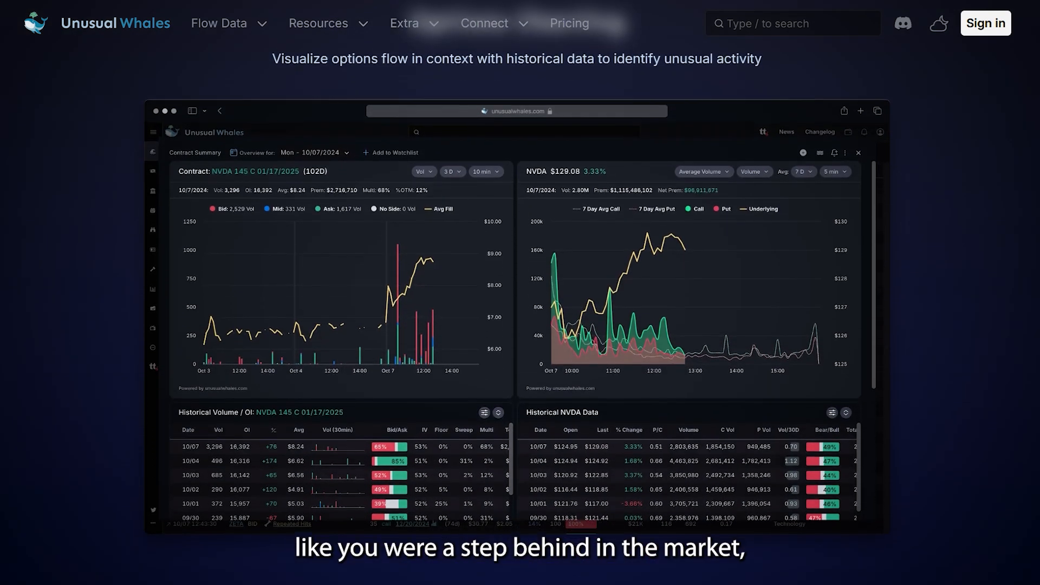
scroll(down, 3)
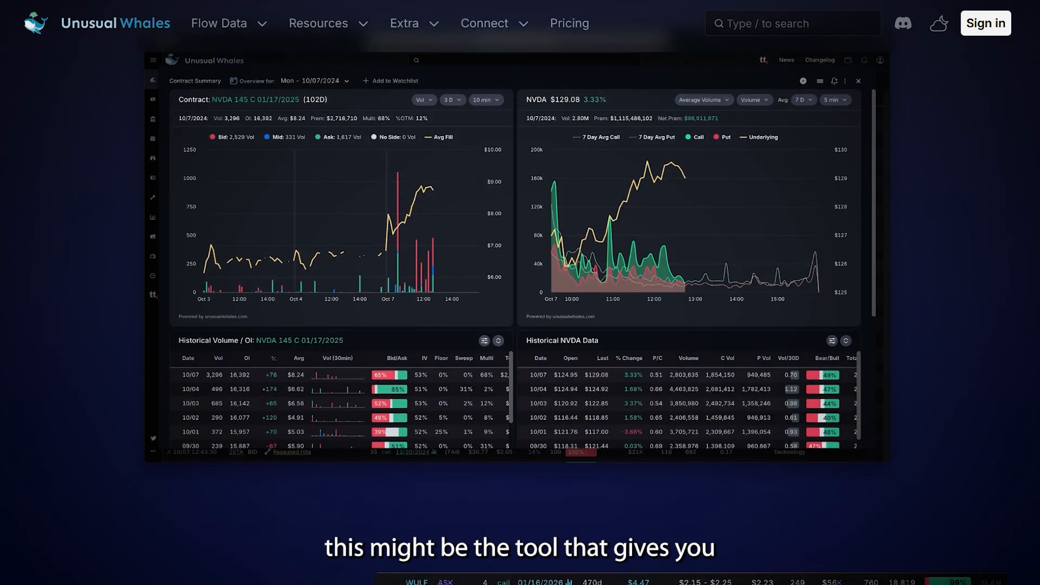
scroll(down, 3)
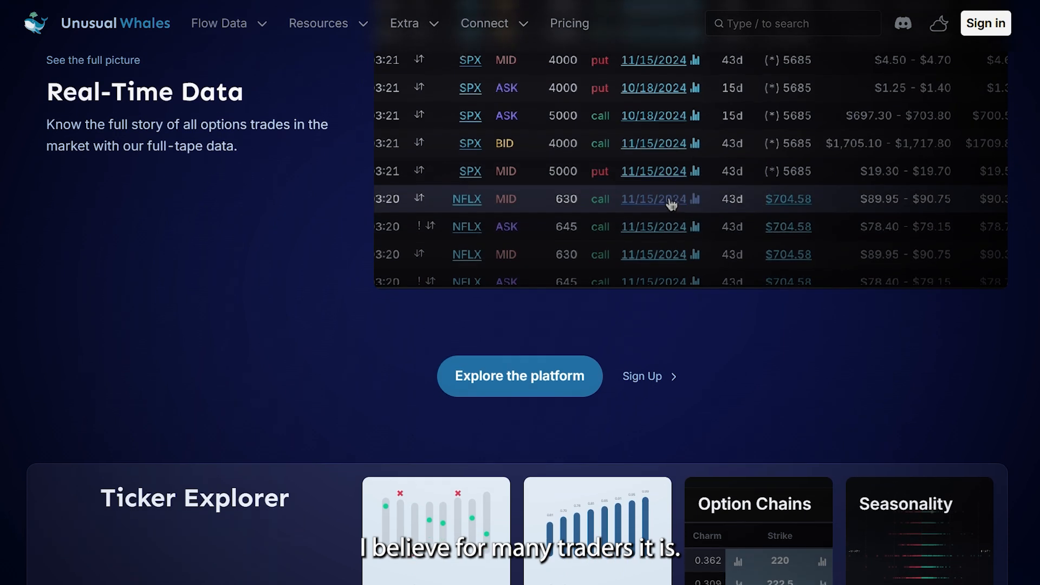
scroll(down, 3)
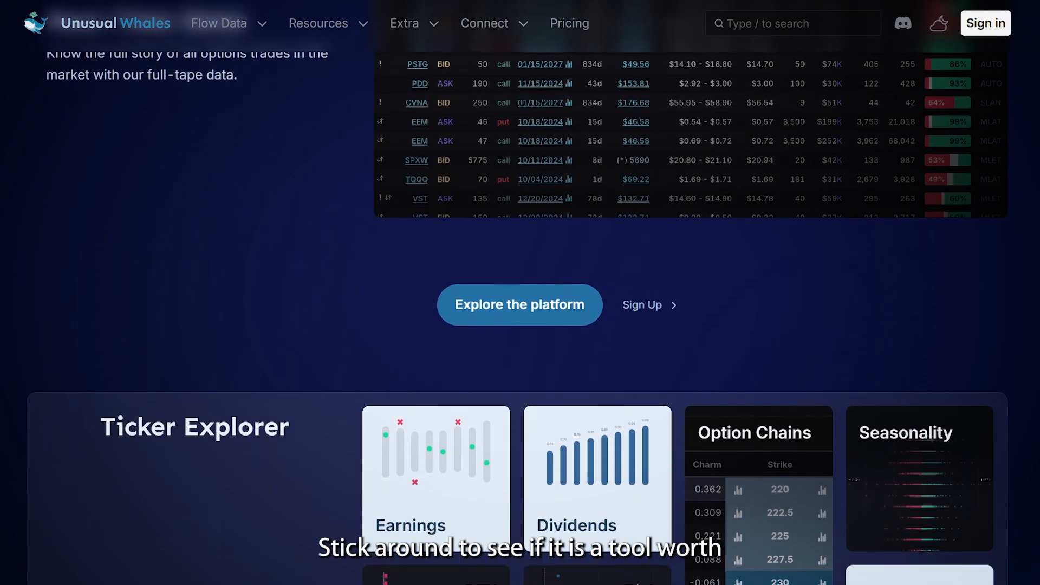
scroll(down, 3)
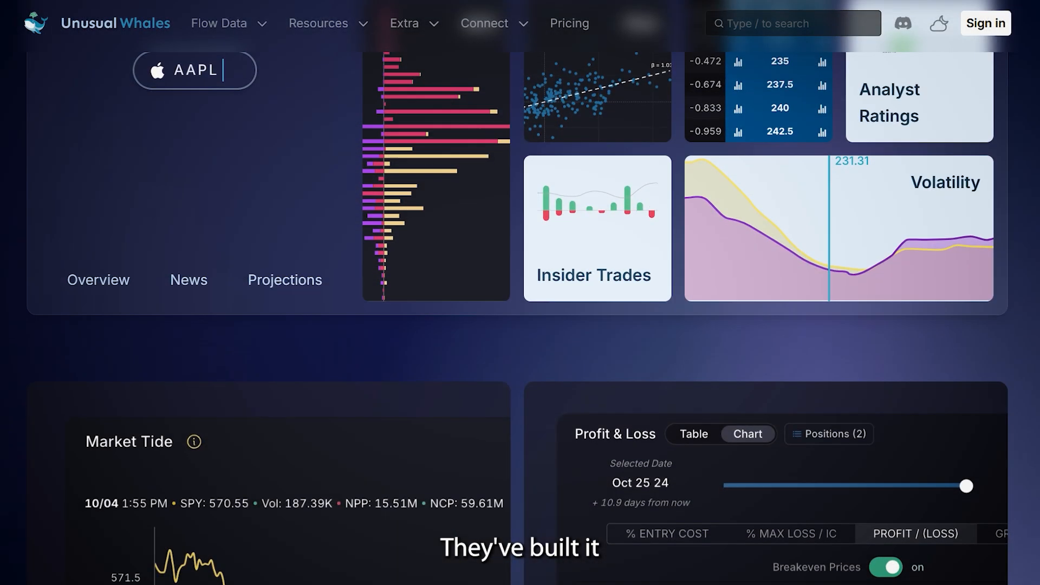
Scroll further down to the Market Tide indicators and Options Profit Calculator cards
scroll(down, 3)
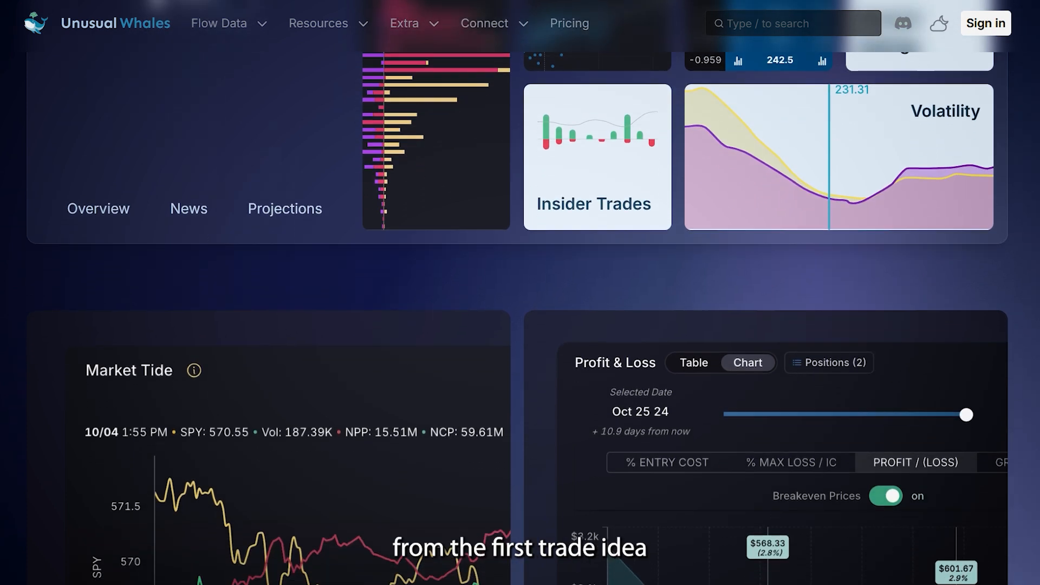
scroll(down, 3)
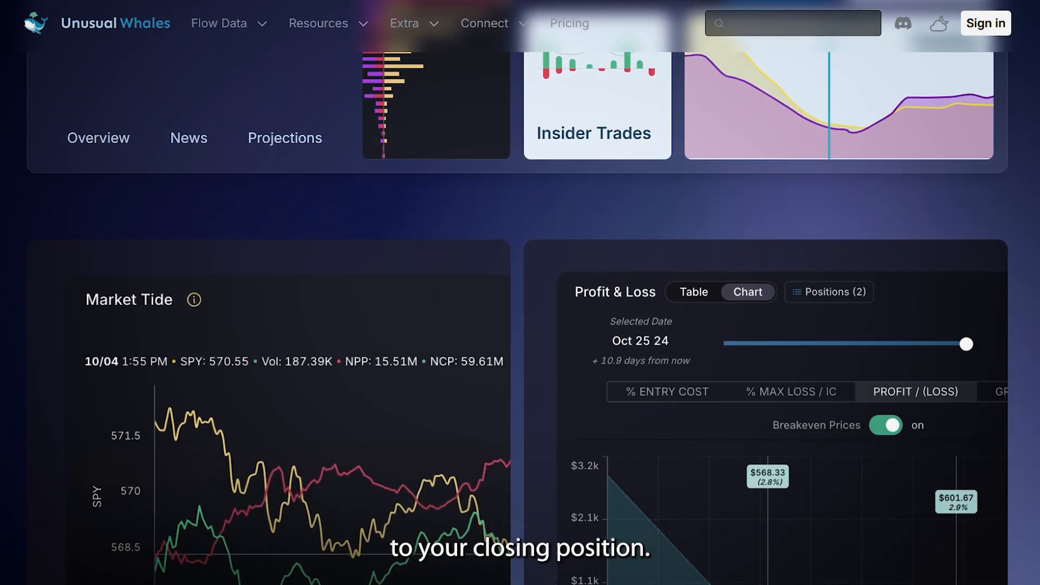
scroll(down, 3)
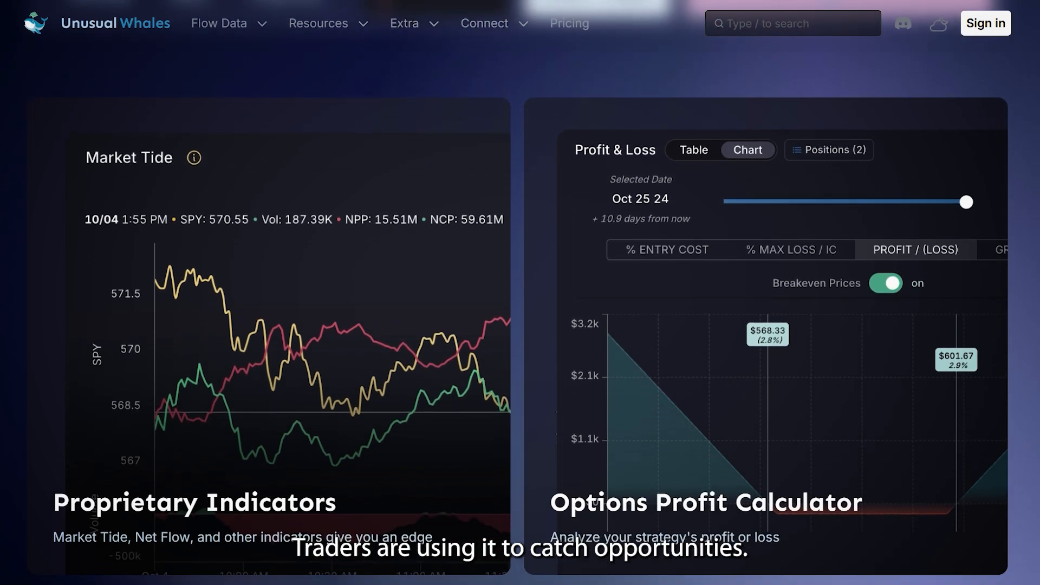
scroll(down, 3)
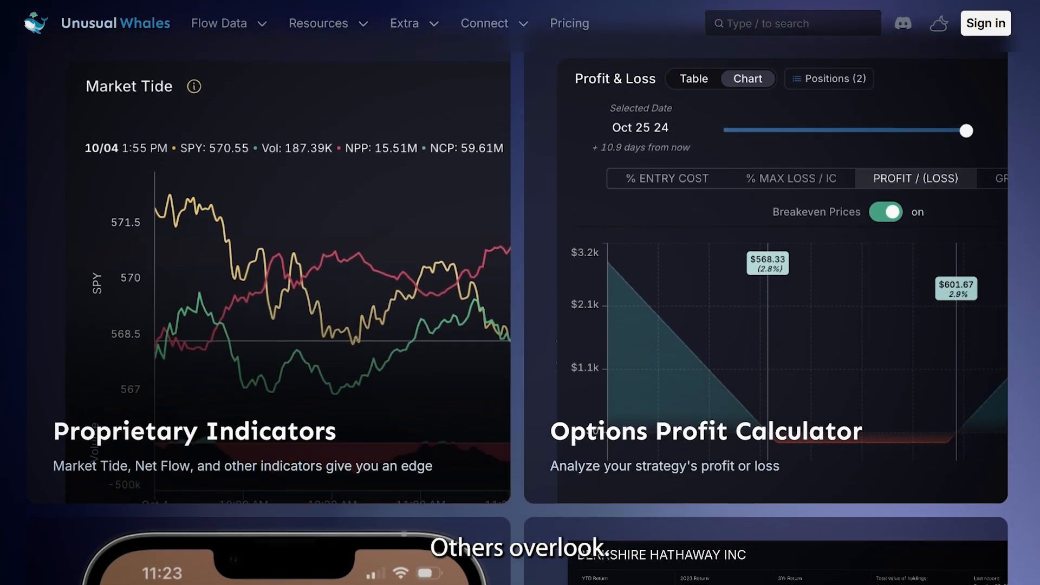
scroll(down, 3)
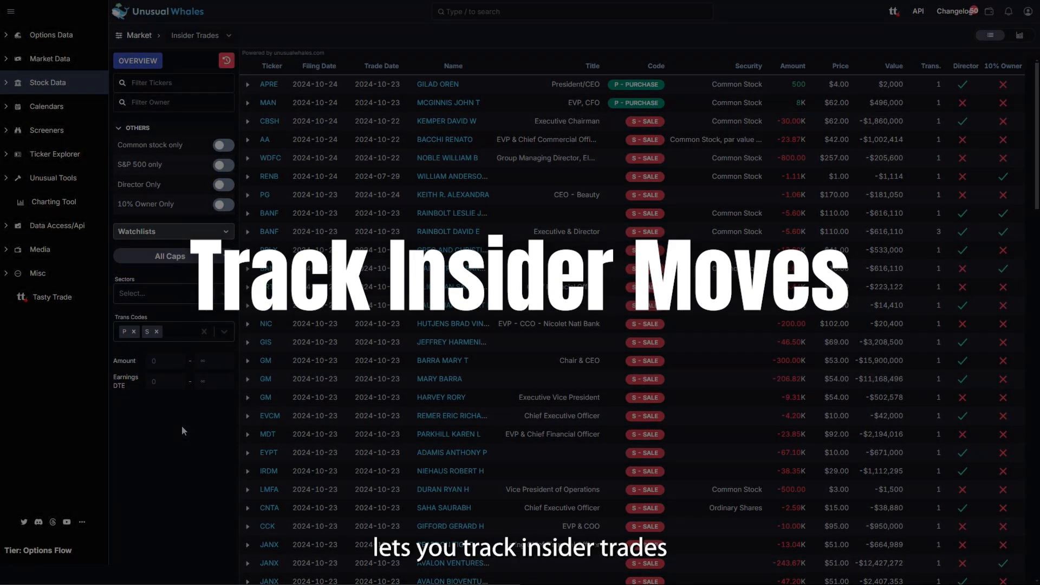
Scroll through the Insider Trades table and the Politics page's recent reported trades
scroll(down, 3)
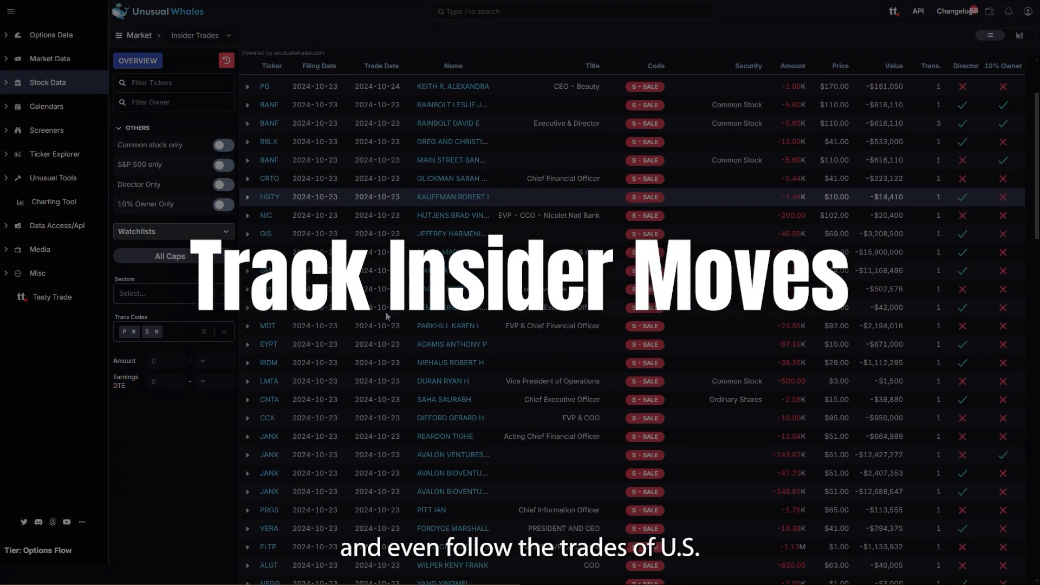
scroll(down, 3)
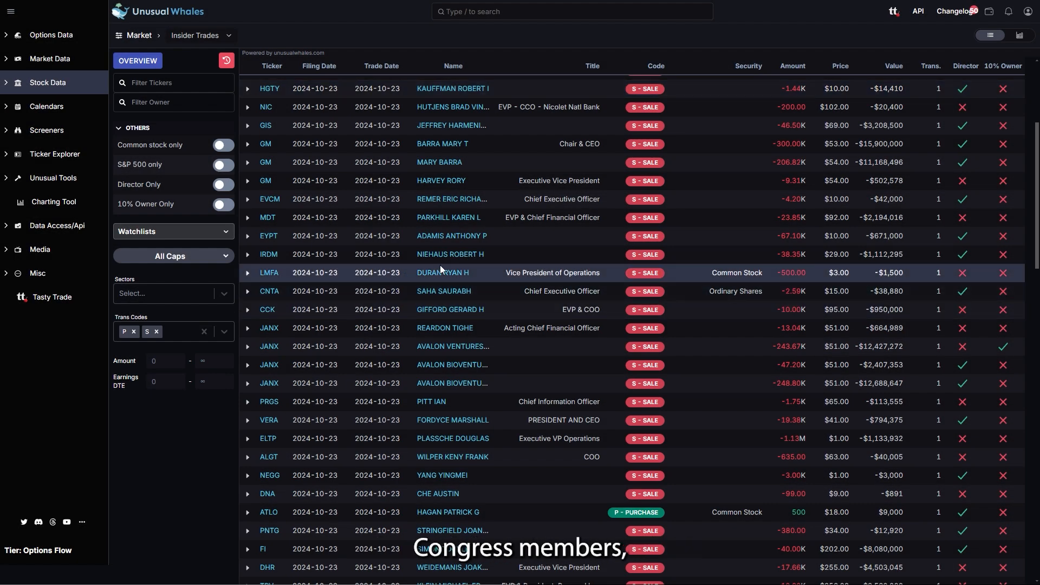
mouse_move(643, 254)
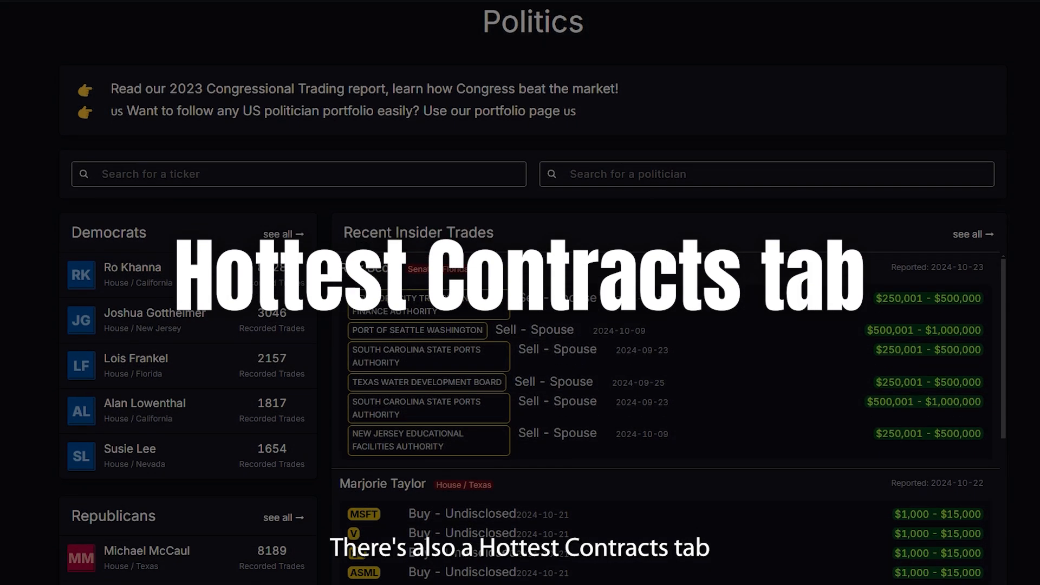
scroll(down, 3)
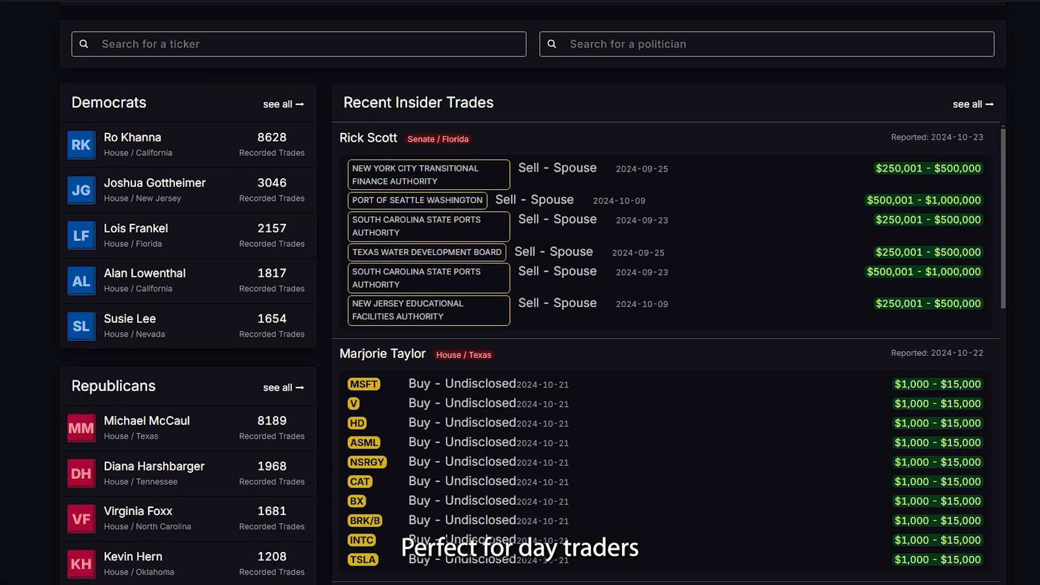
scroll(down, 3)
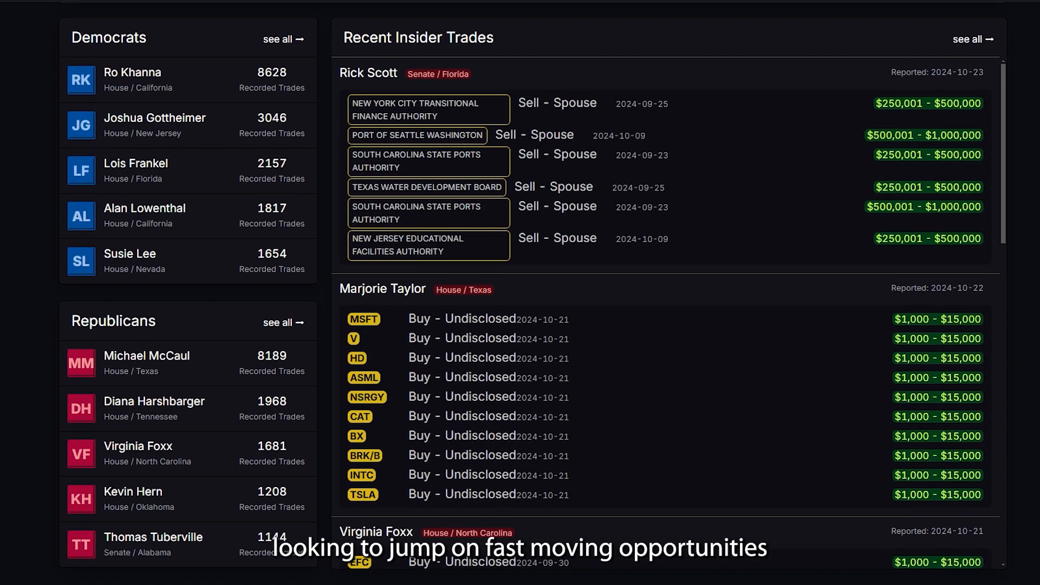
scroll(down, 3)
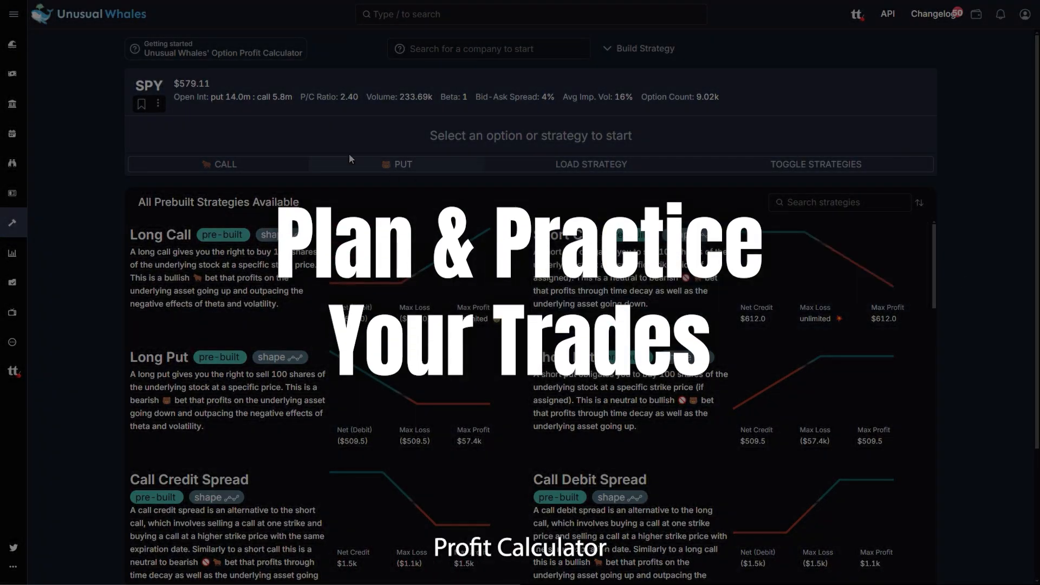
Scroll the SPY profit-calculator strategies and choose PUT to bring up the put option picker
scroll(down, 3)
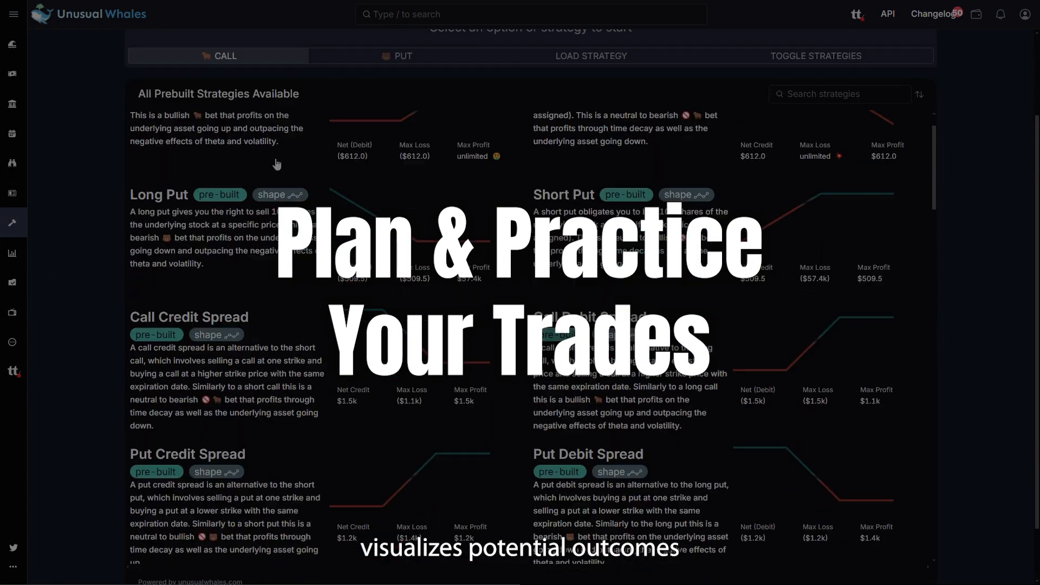
click(402, 55)
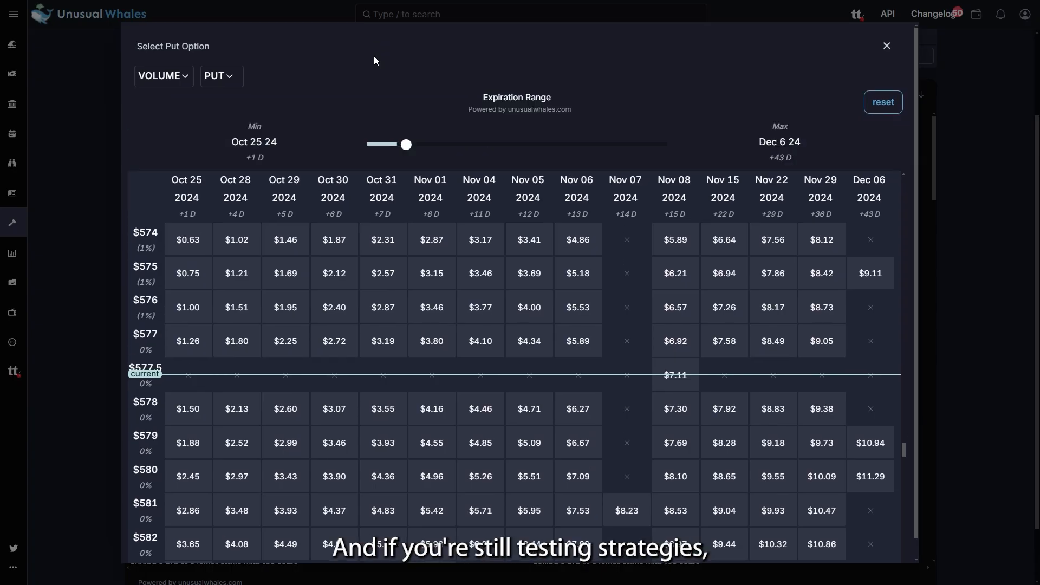
mouse_move(675, 273)
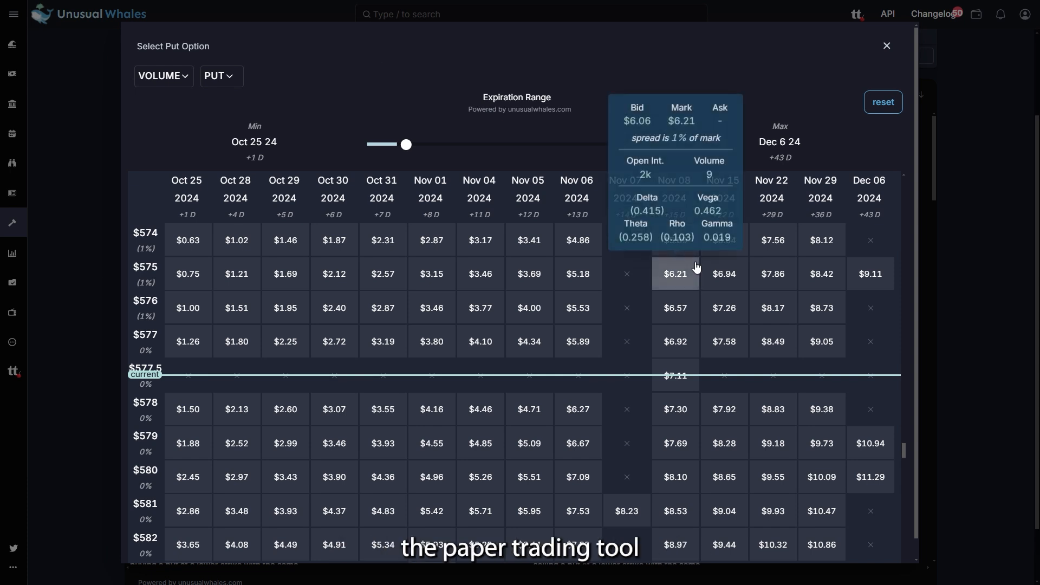
mouse_move(479, 241)
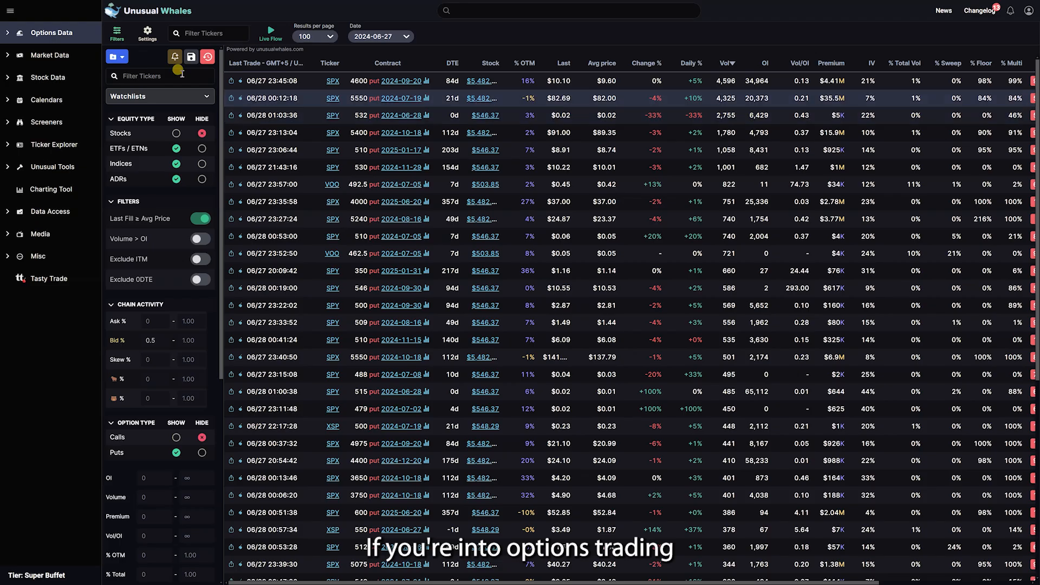
Expand Market Data in the sidebar and go to the Market Tide dashboard
click(49, 55)
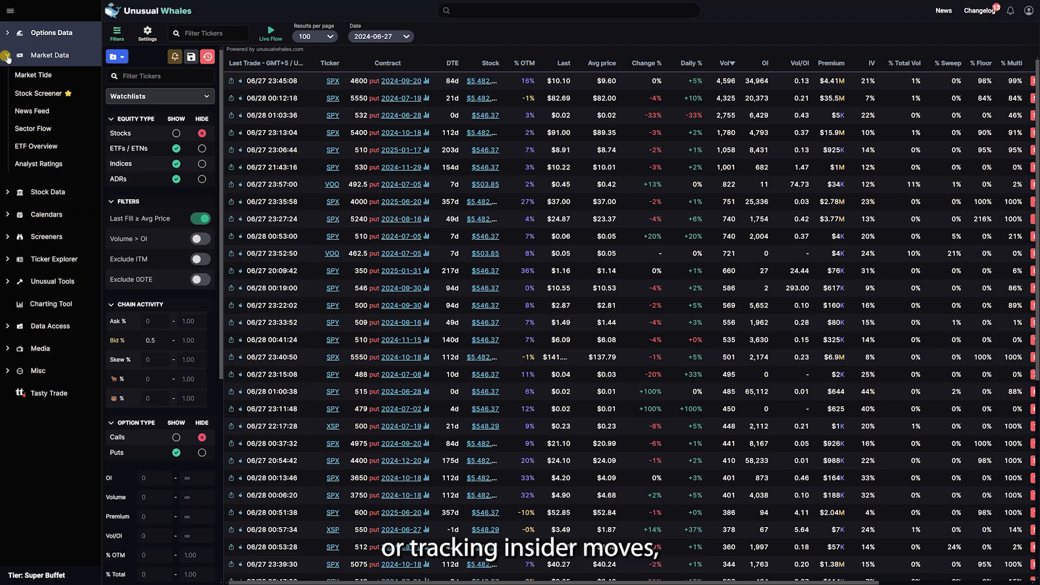
click(32, 75)
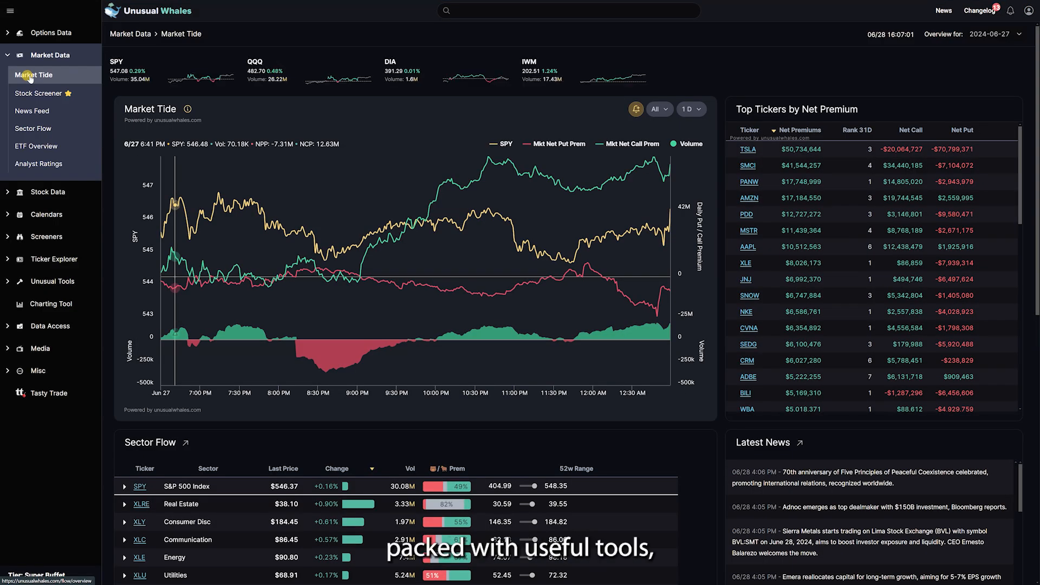
mouse_move(441, 229)
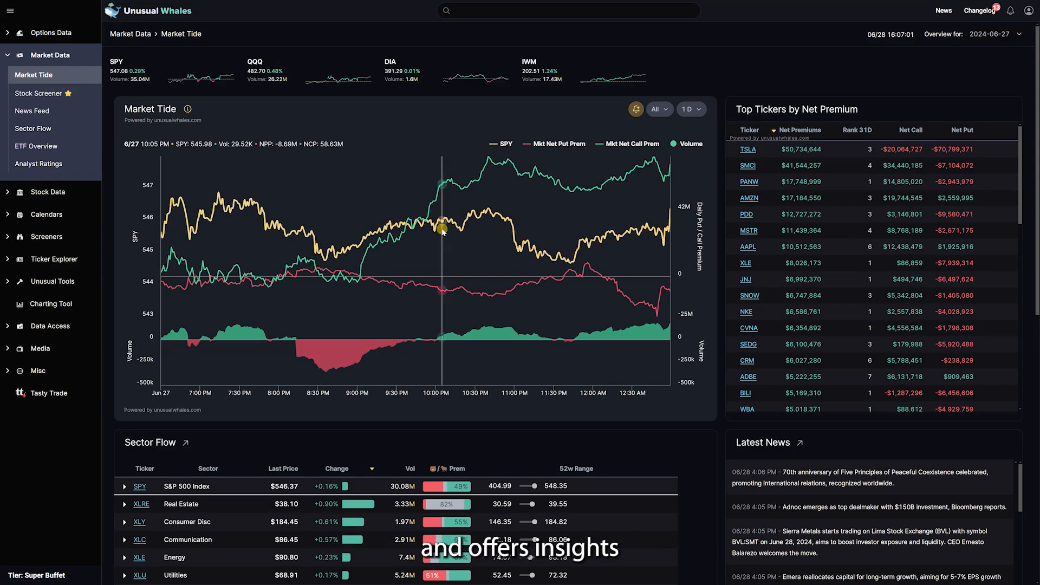
mouse_move(507, 215)
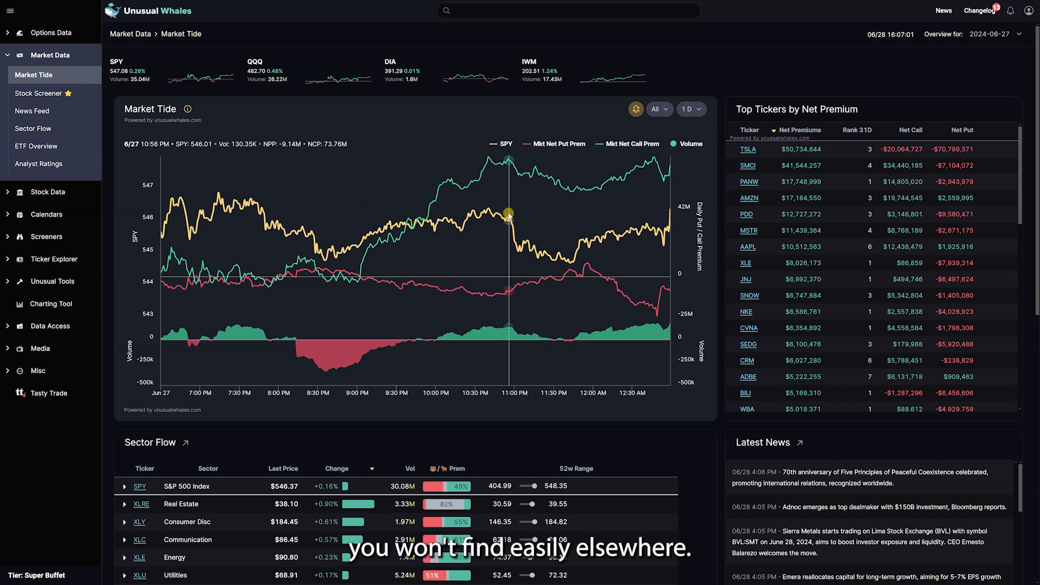
mouse_move(477, 205)
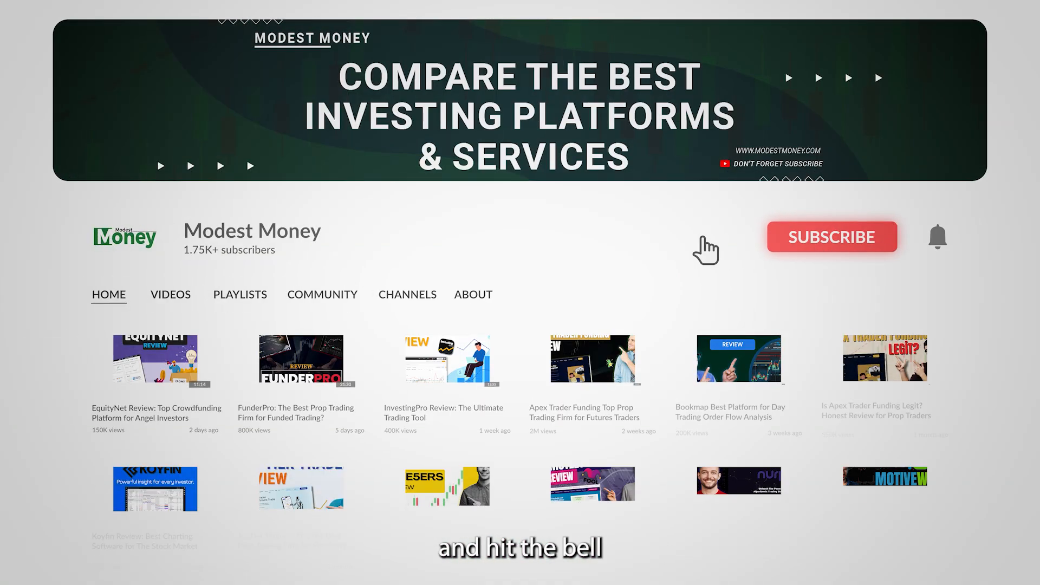
Turn on notifications for the Modest Money channel with the bell icon
click(831, 238)
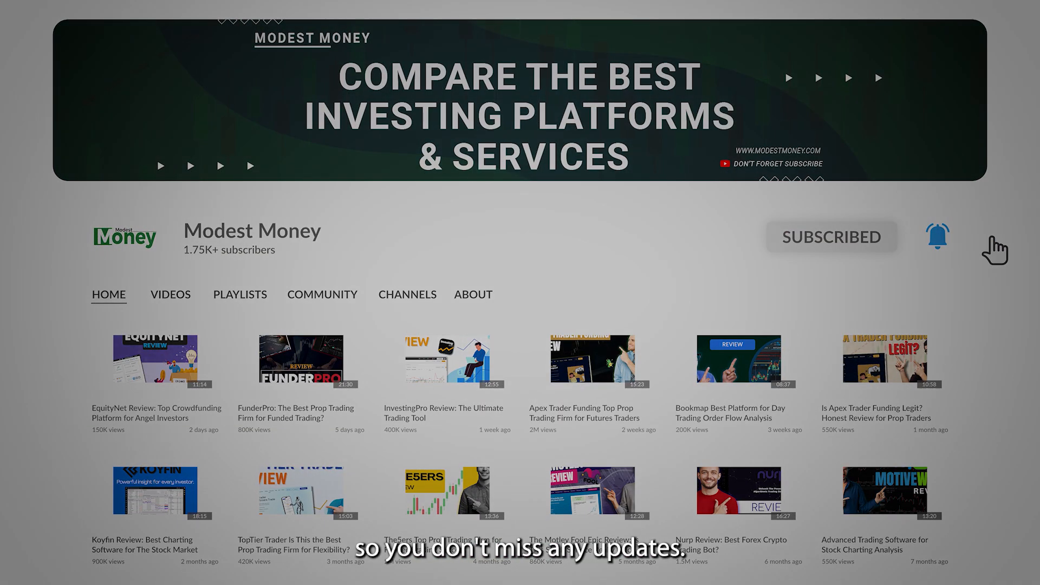